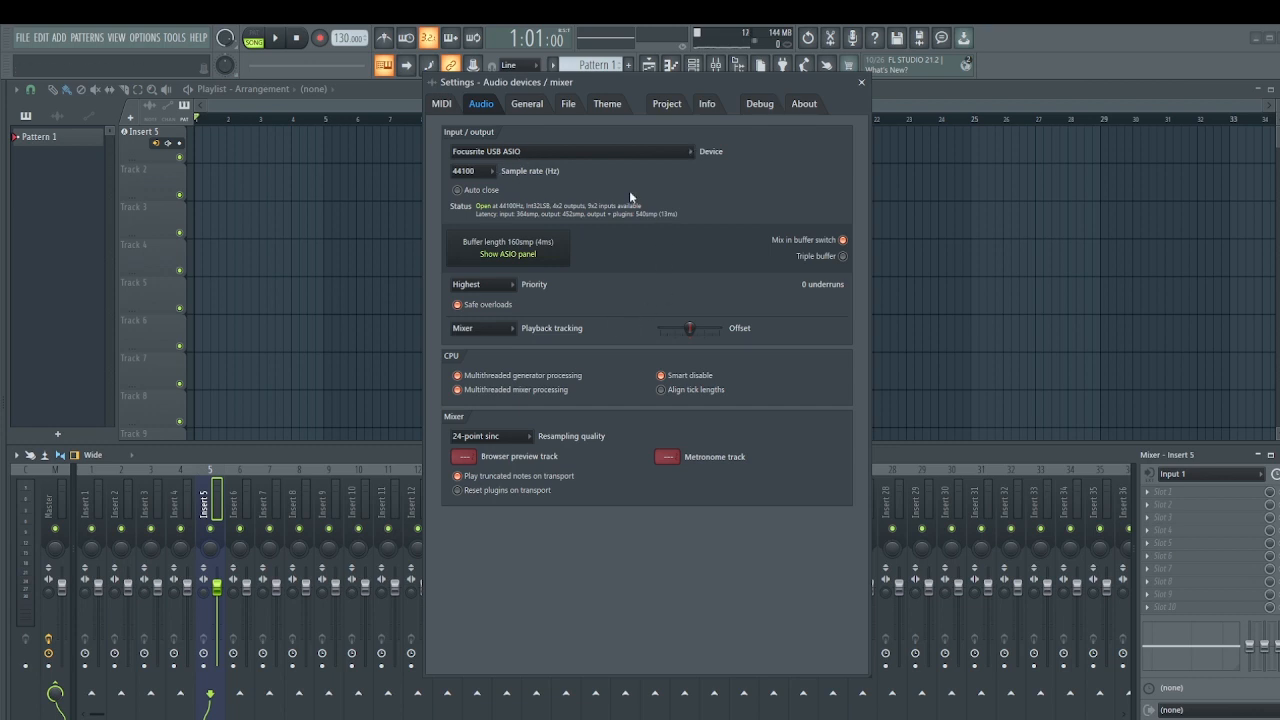
pyautogui.moveTo(658, 262)
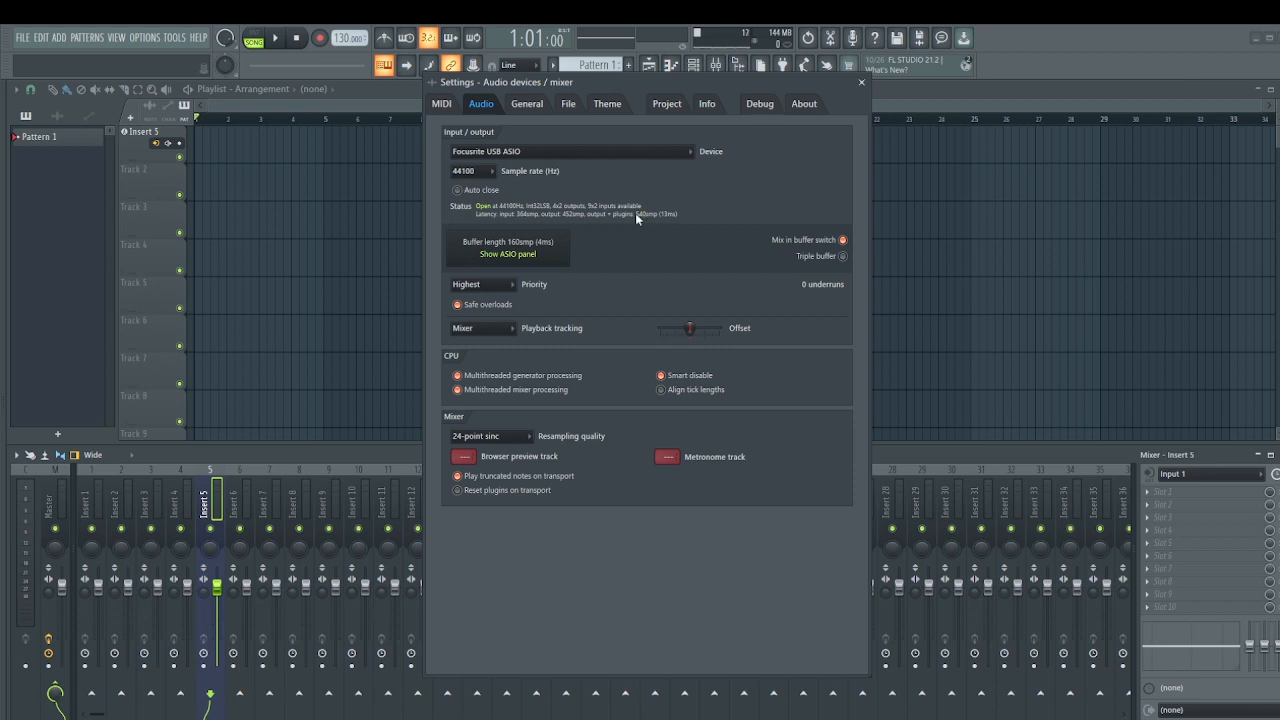
pyautogui.moveTo(540, 156)
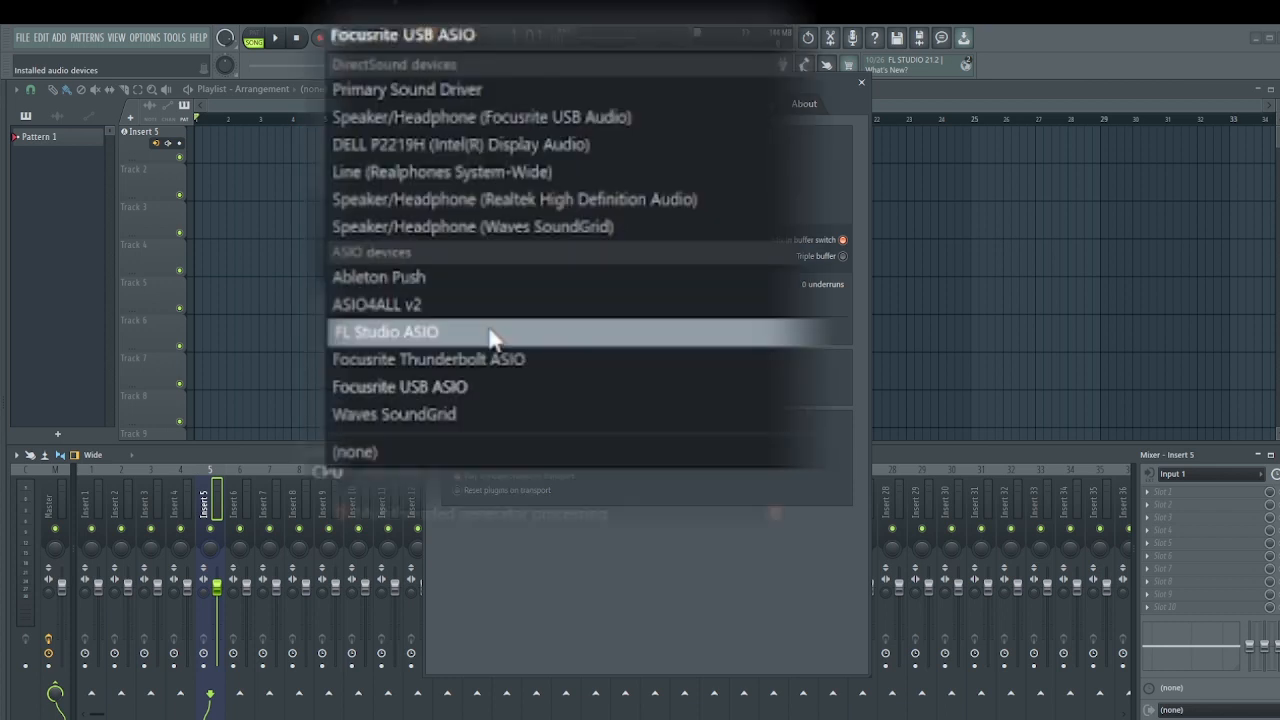
pyautogui.moveTo(464, 304)
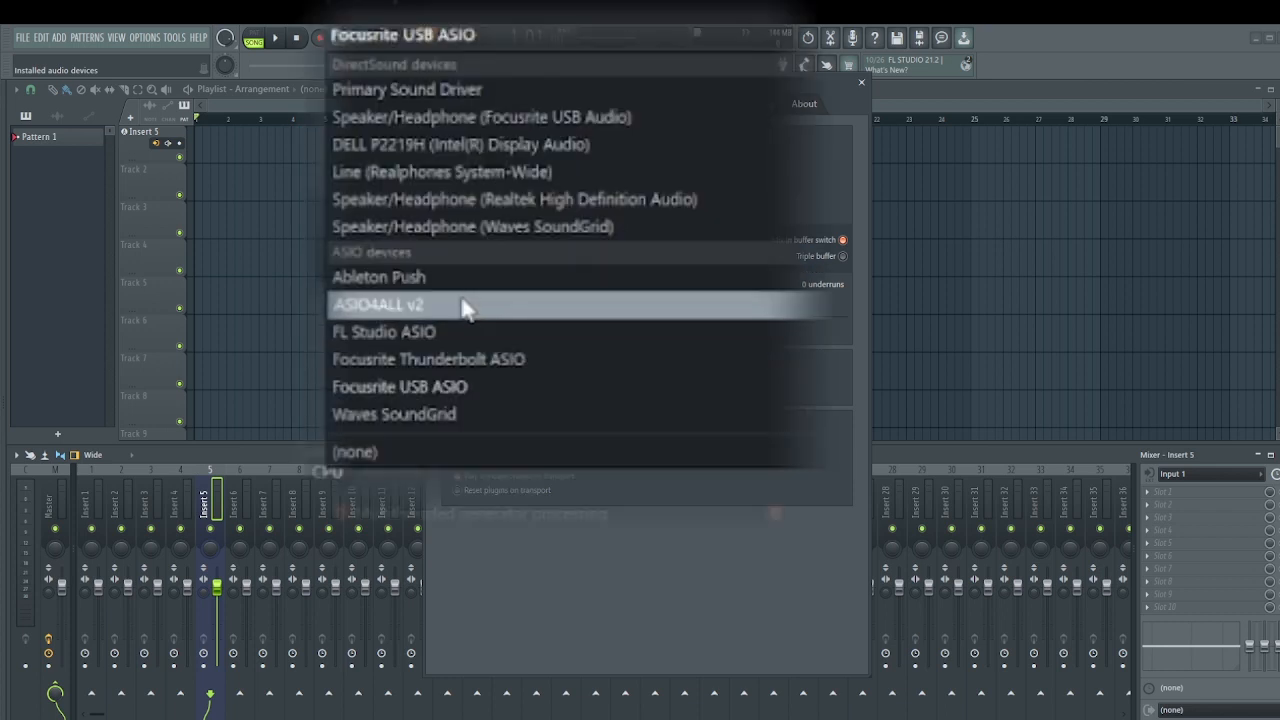
pyautogui.moveTo(470, 332)
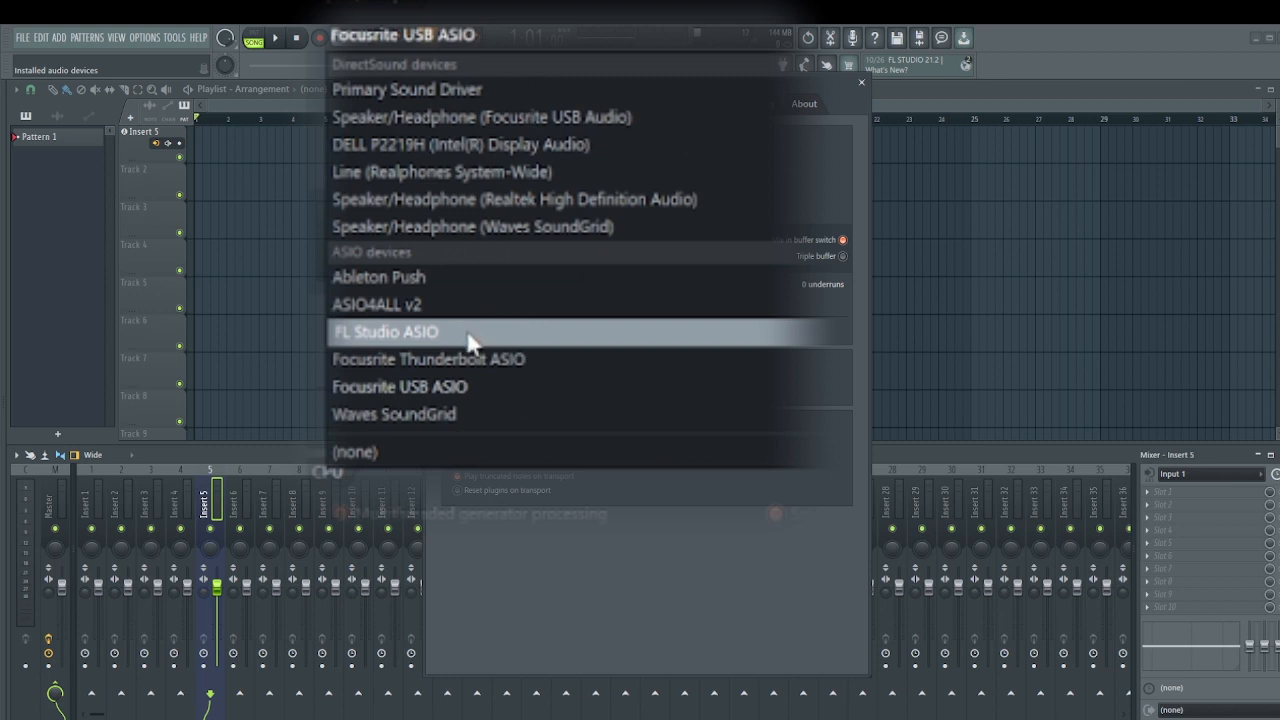
# Make FL Studio ASIO the audio device and bring up its driver settings panel
pyautogui.click(388, 332)
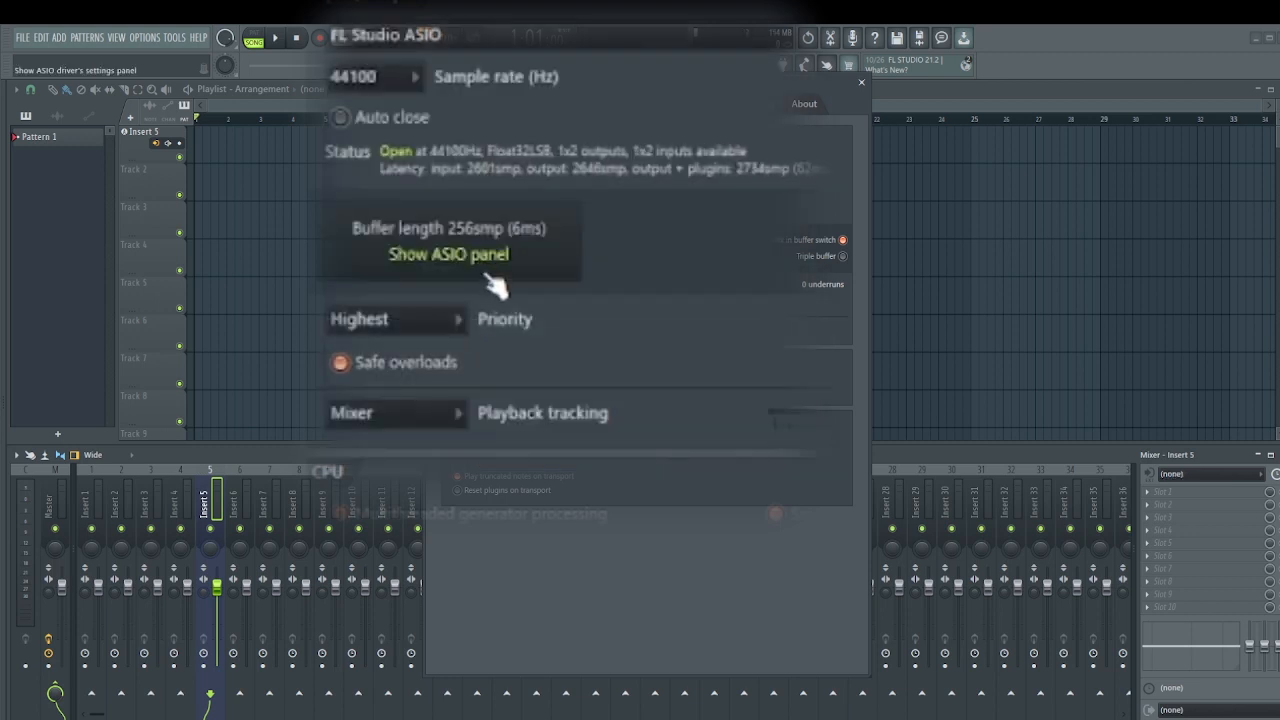
pyautogui.moveTo(404, 264)
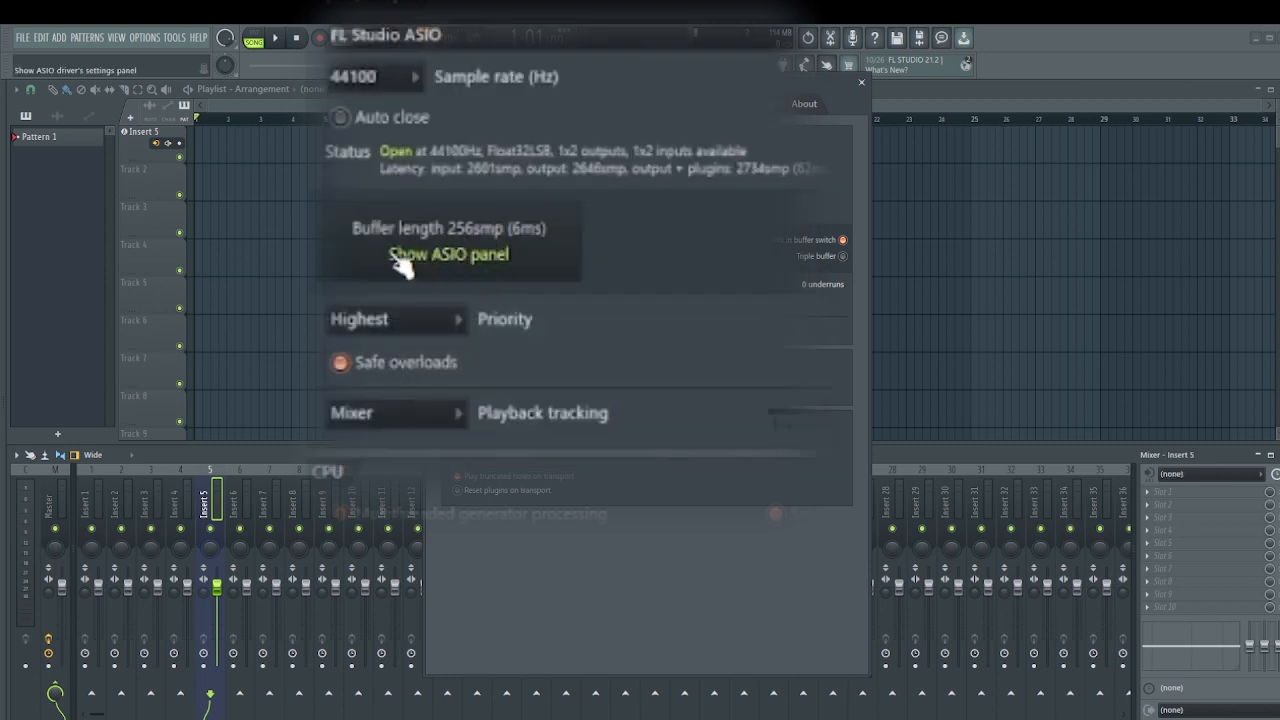
pyautogui.click(448, 254)
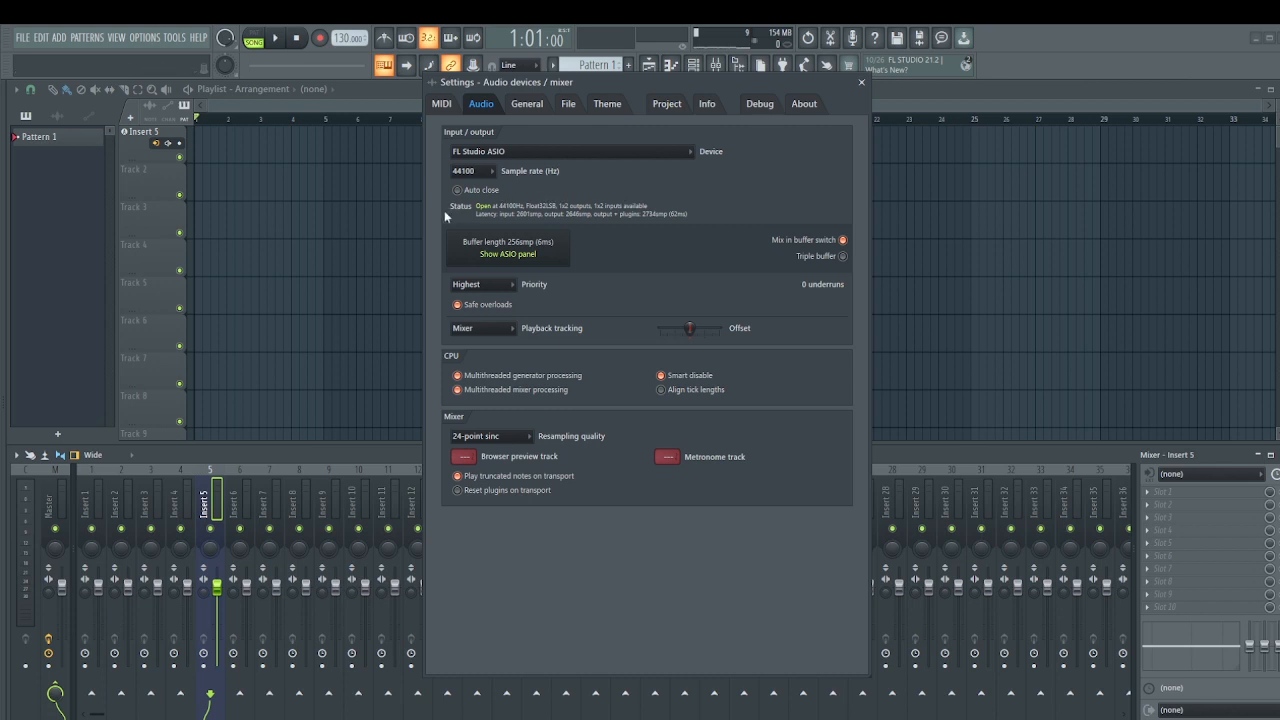
pyautogui.moveTo(696, 234)
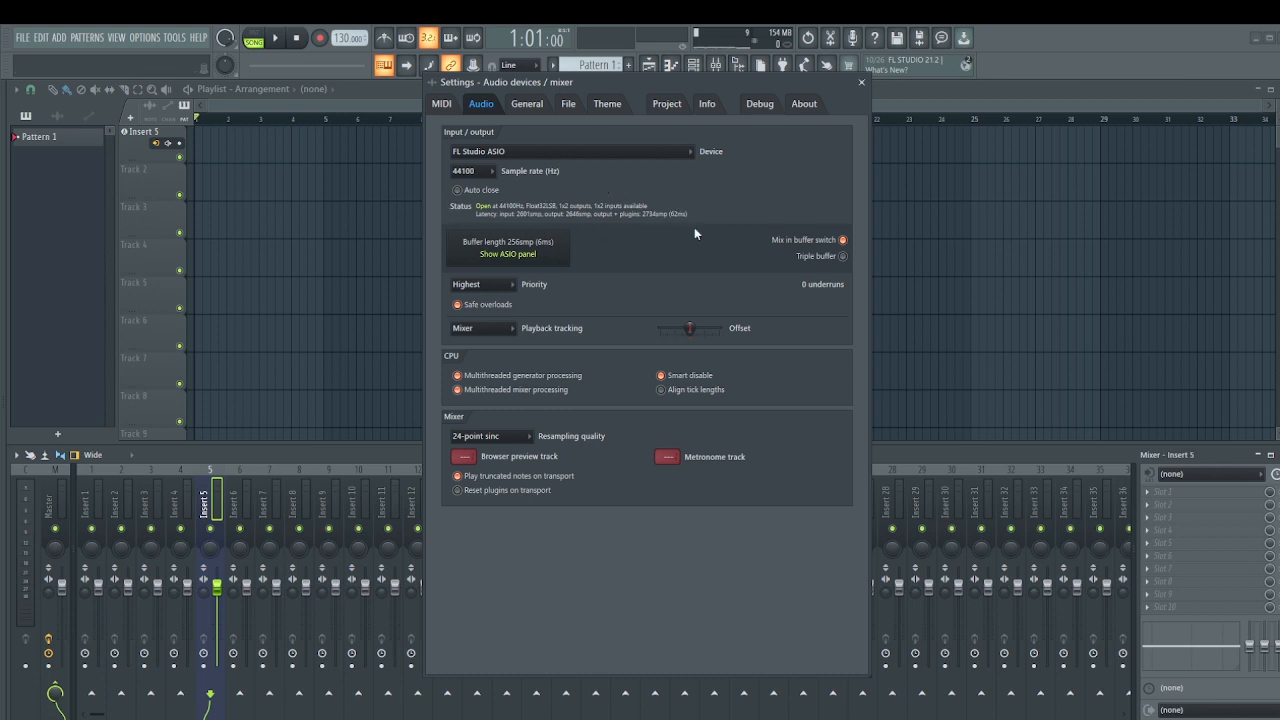
pyautogui.moveTo(672, 220)
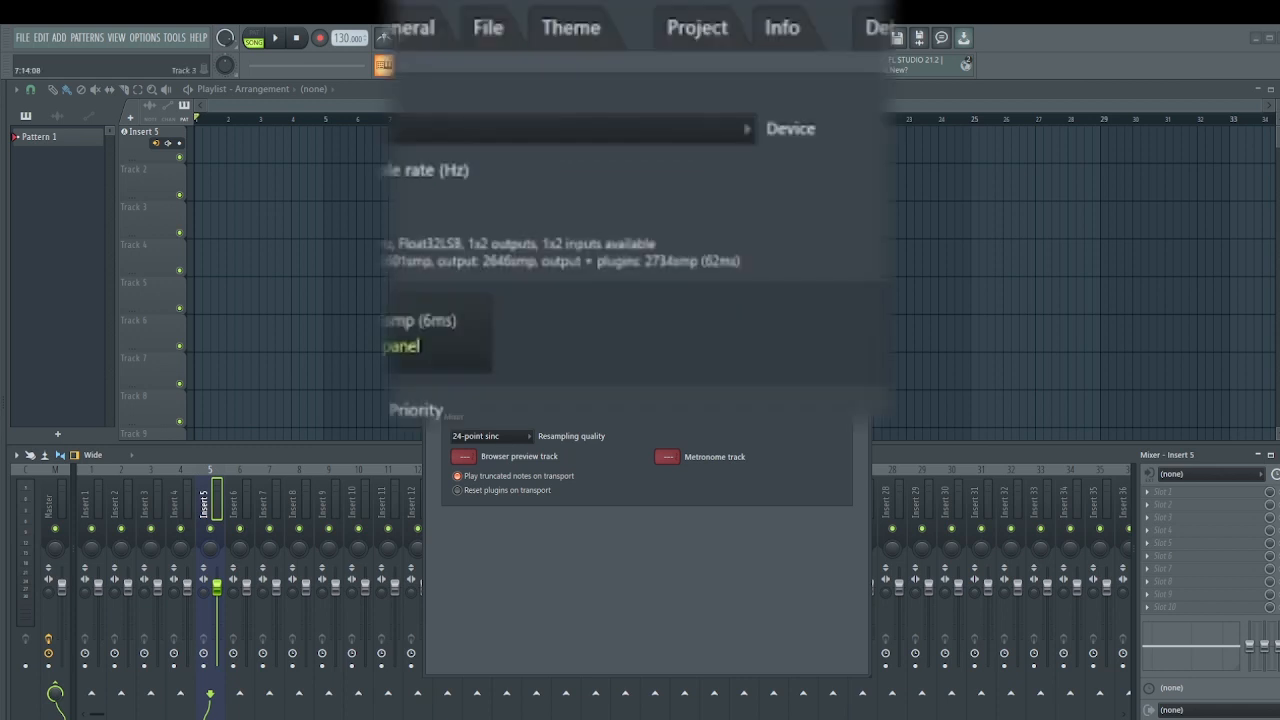
pyautogui.moveTo(700, 292)
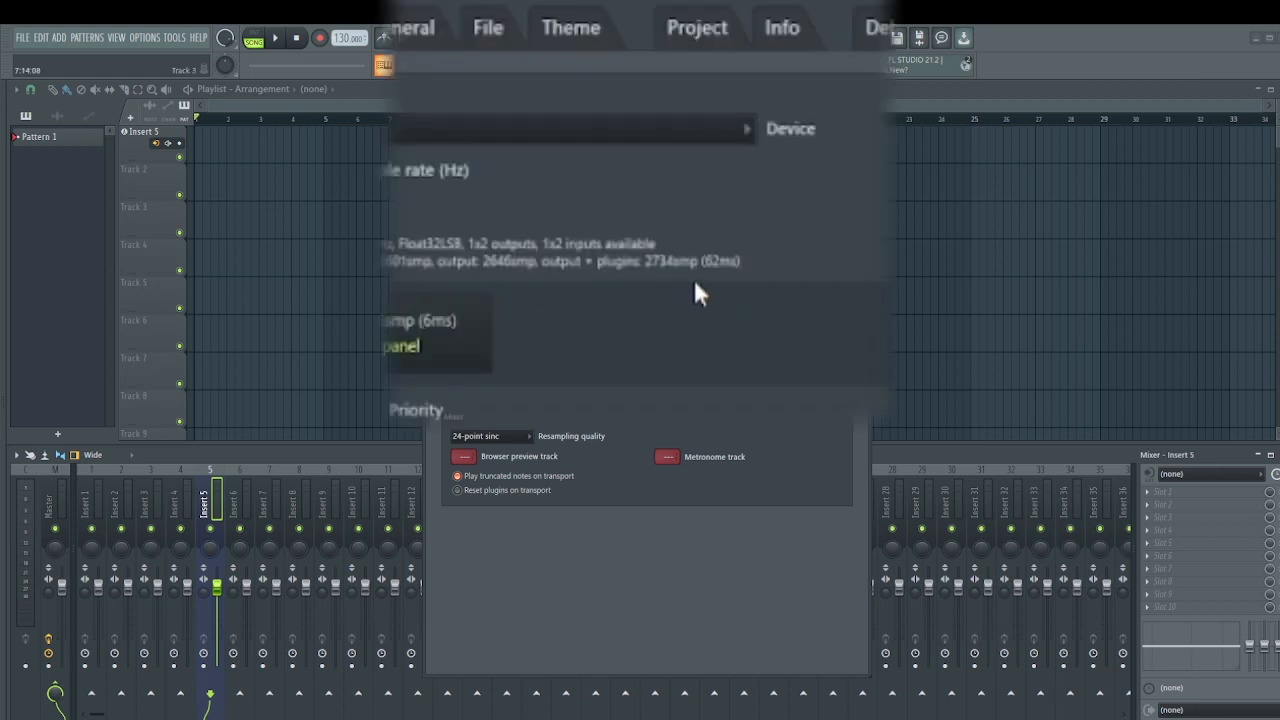
pyautogui.moveTo(724, 248)
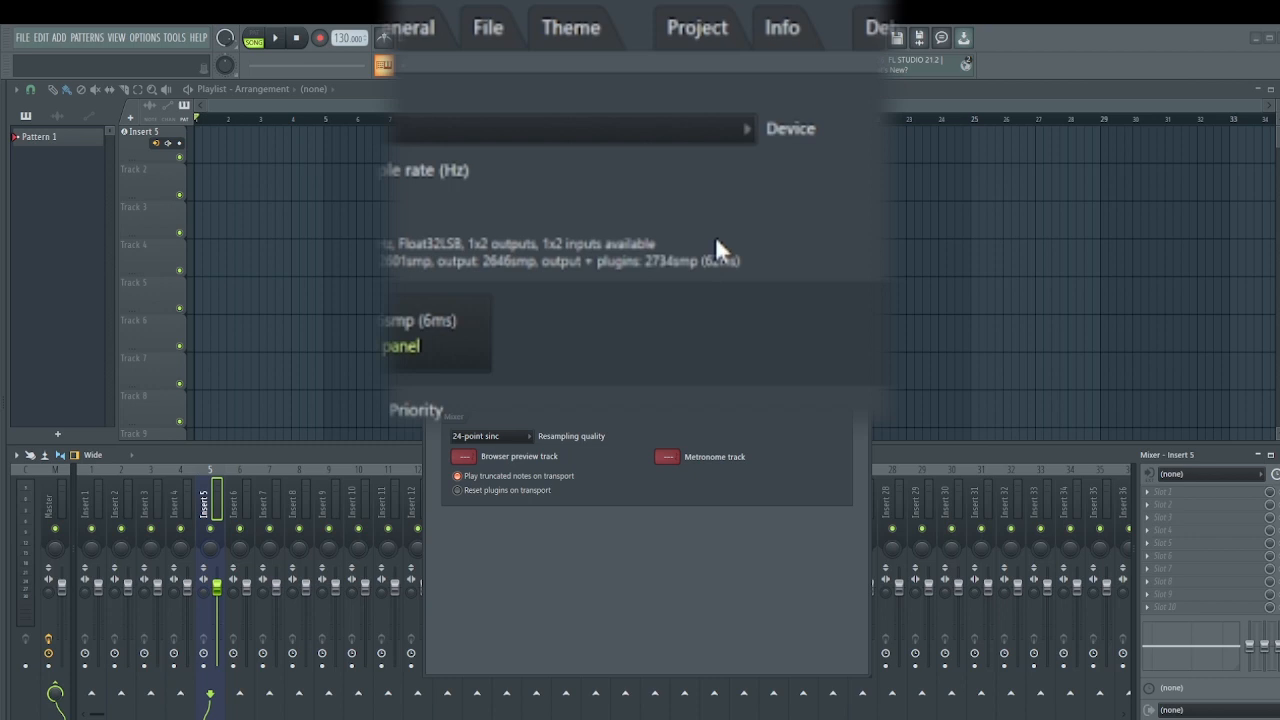
pyautogui.moveTo(712, 278)
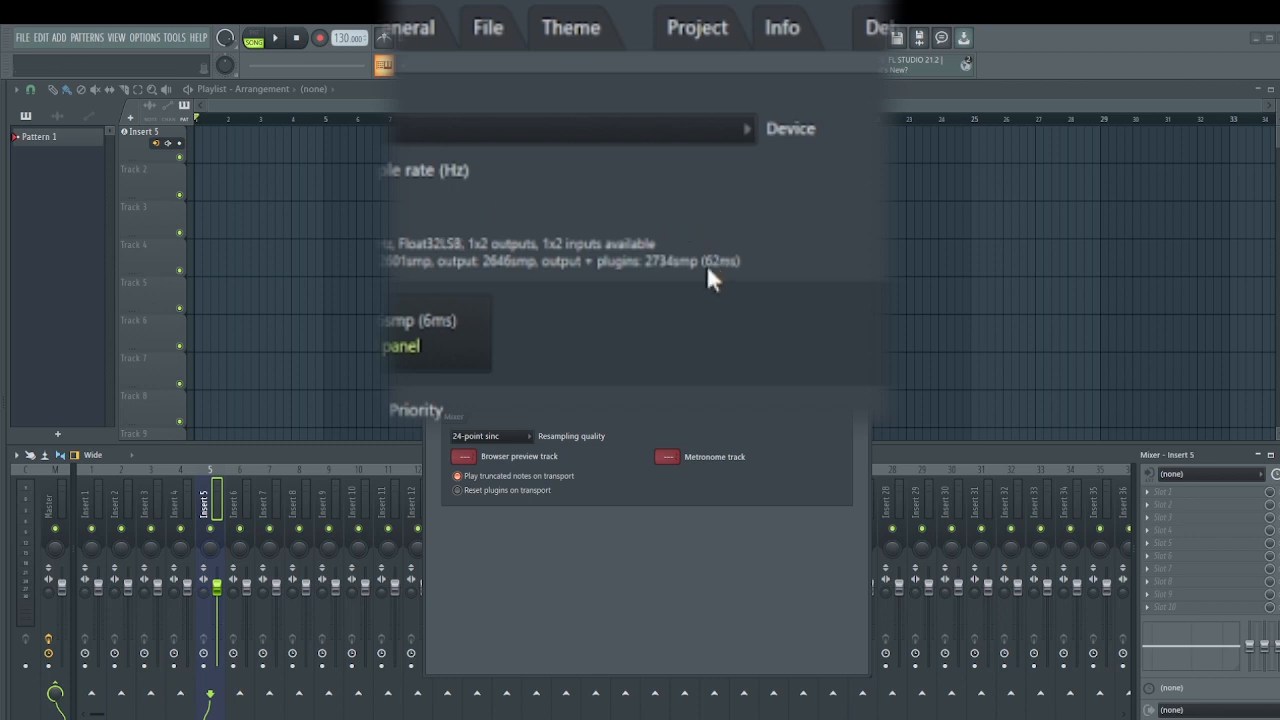
pyautogui.moveTo(736, 276)
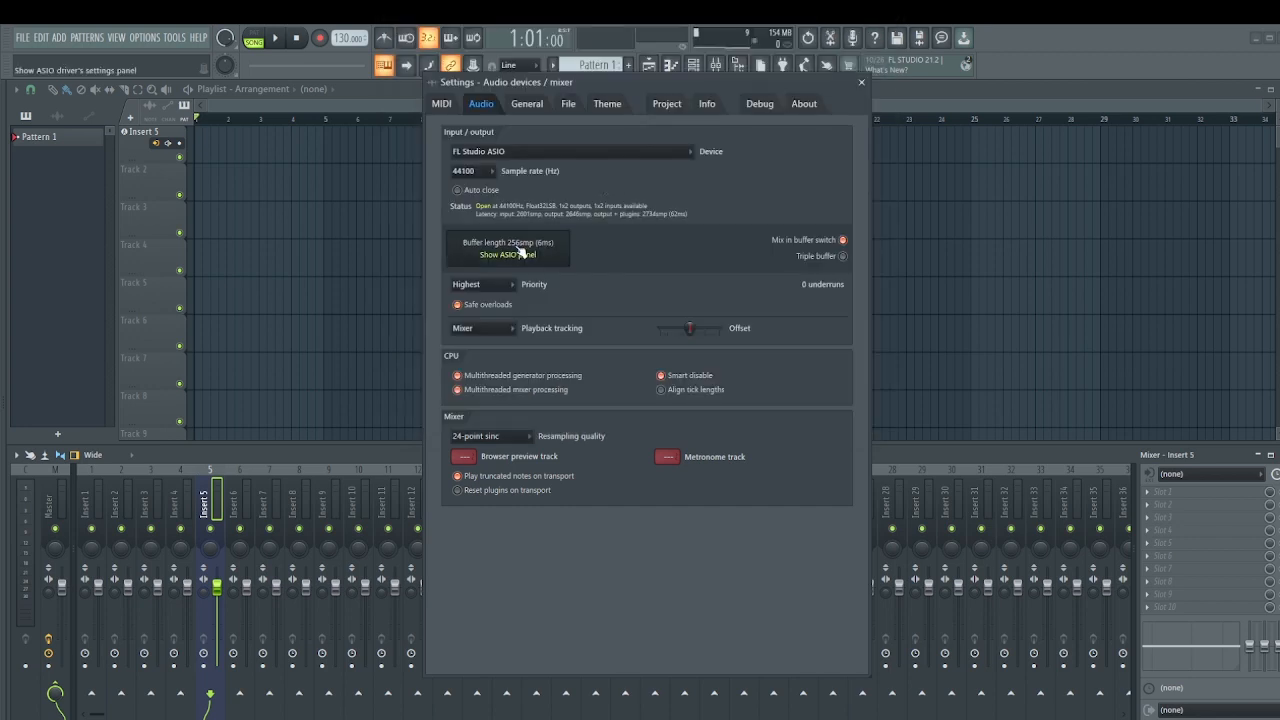
# In the FL Studio ASIO panel, try buffer lengths 512 and 2048, then settle on 256
pyautogui.click(508, 254)
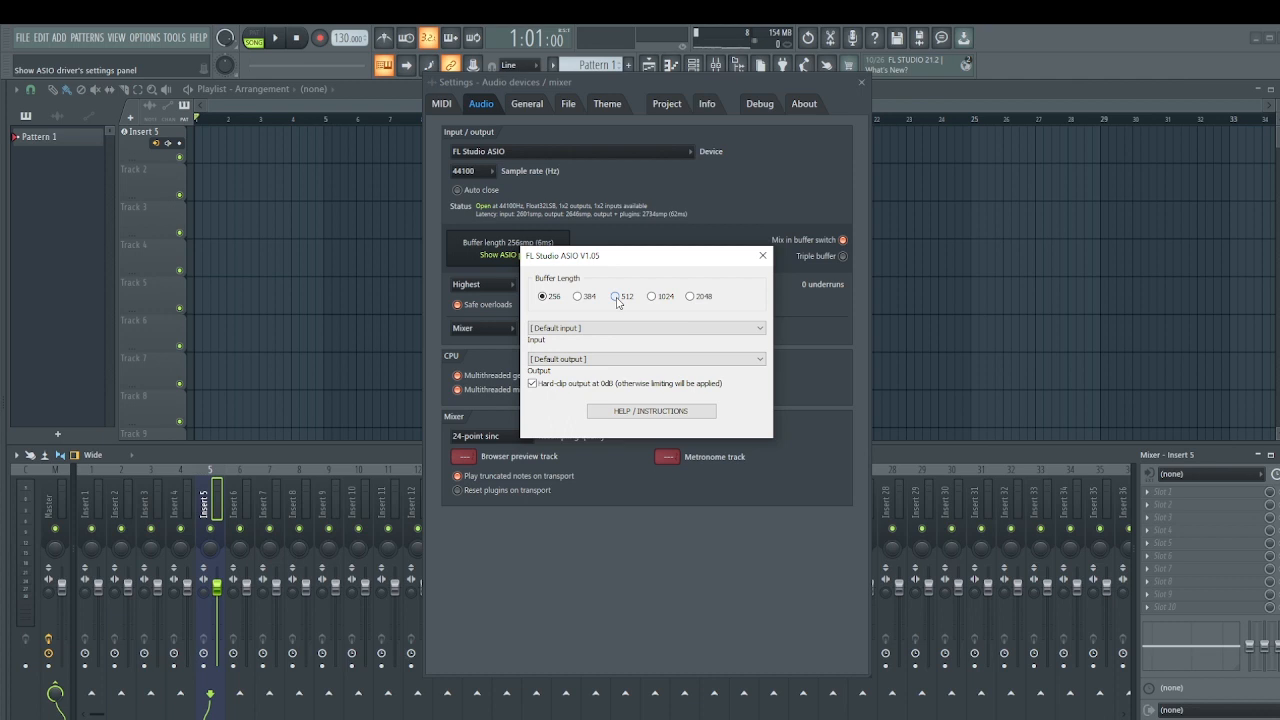
pyautogui.click(616, 296)
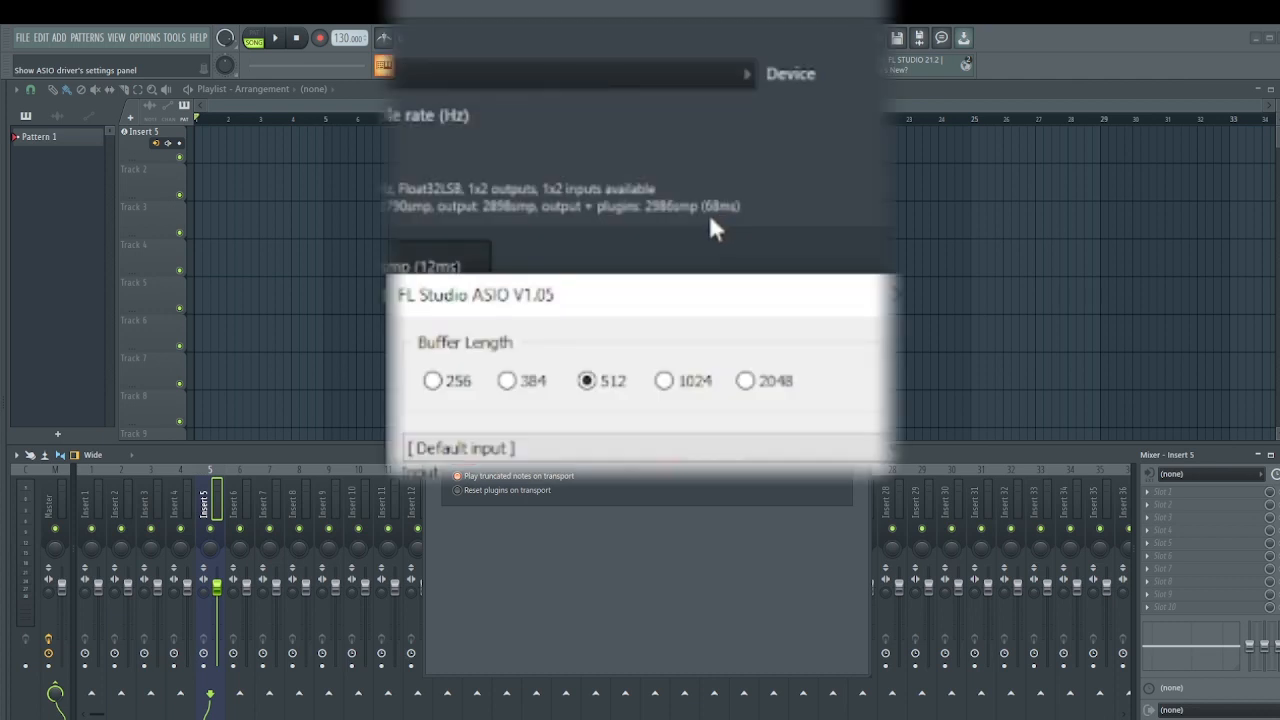
pyautogui.click(744, 378)
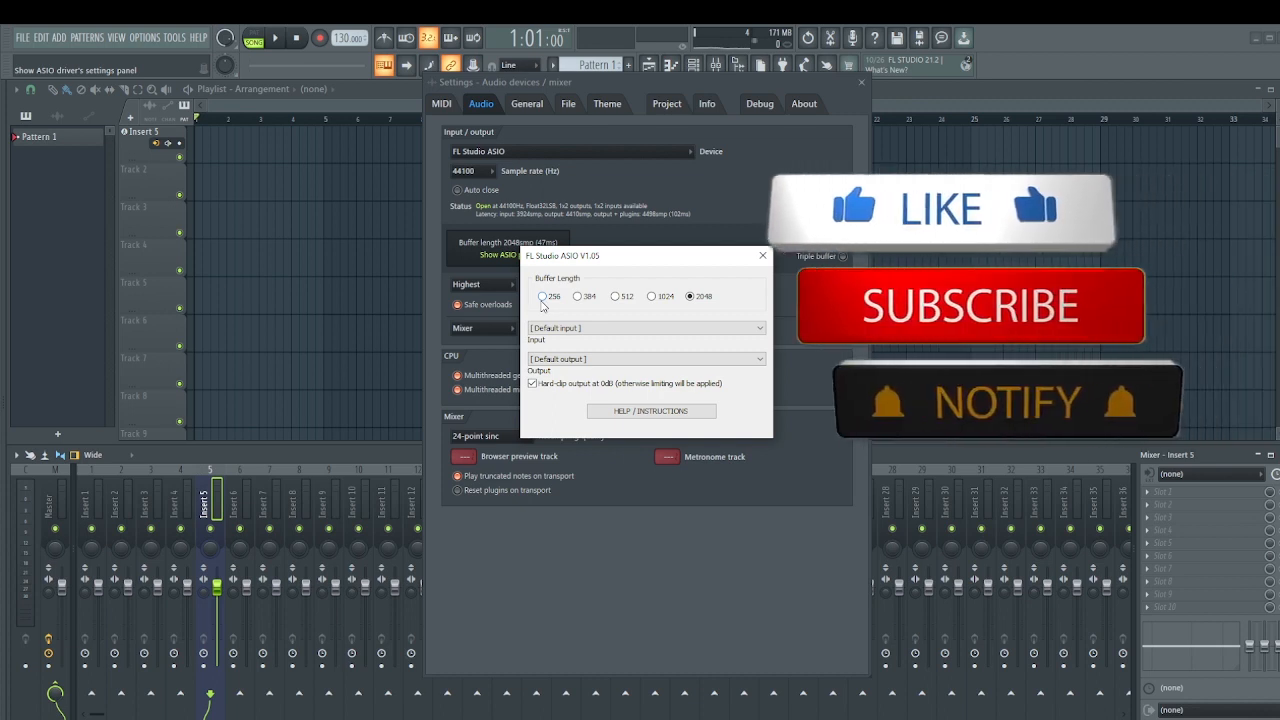
pyautogui.click(544, 296)
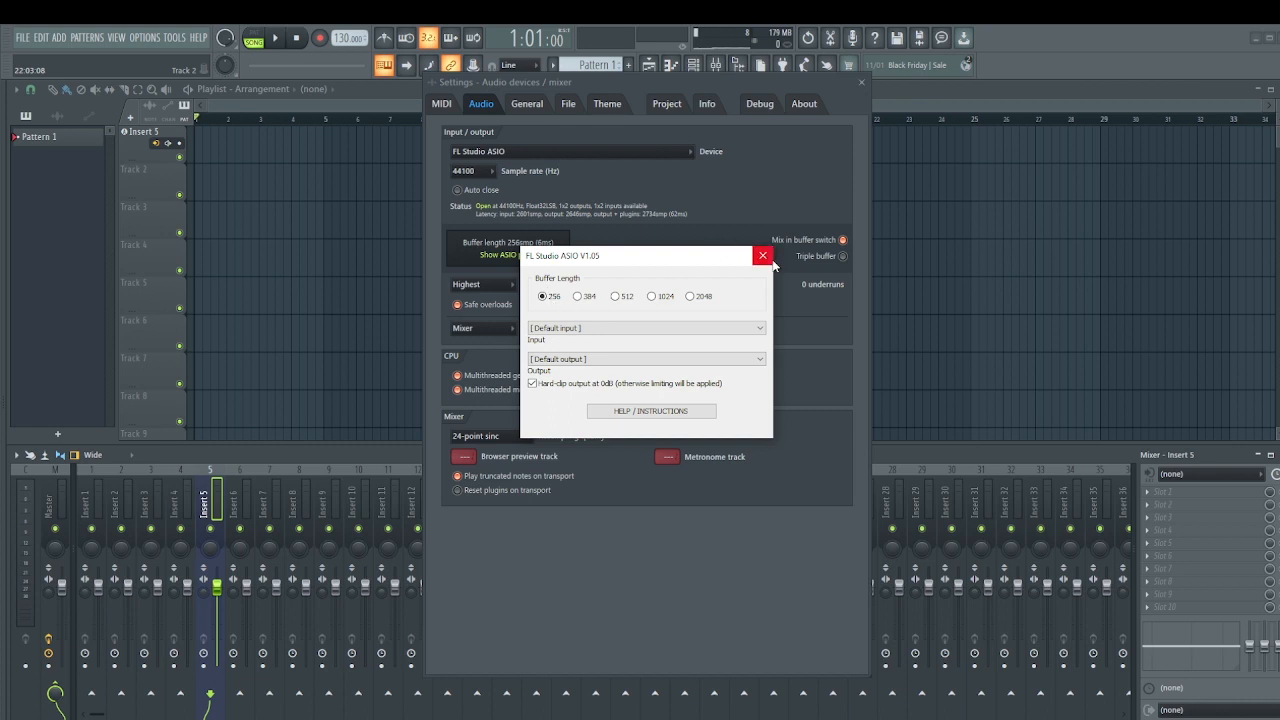
# Choose Focusrite USB ASIO from the Device list as the audio device
pyautogui.click(764, 256)
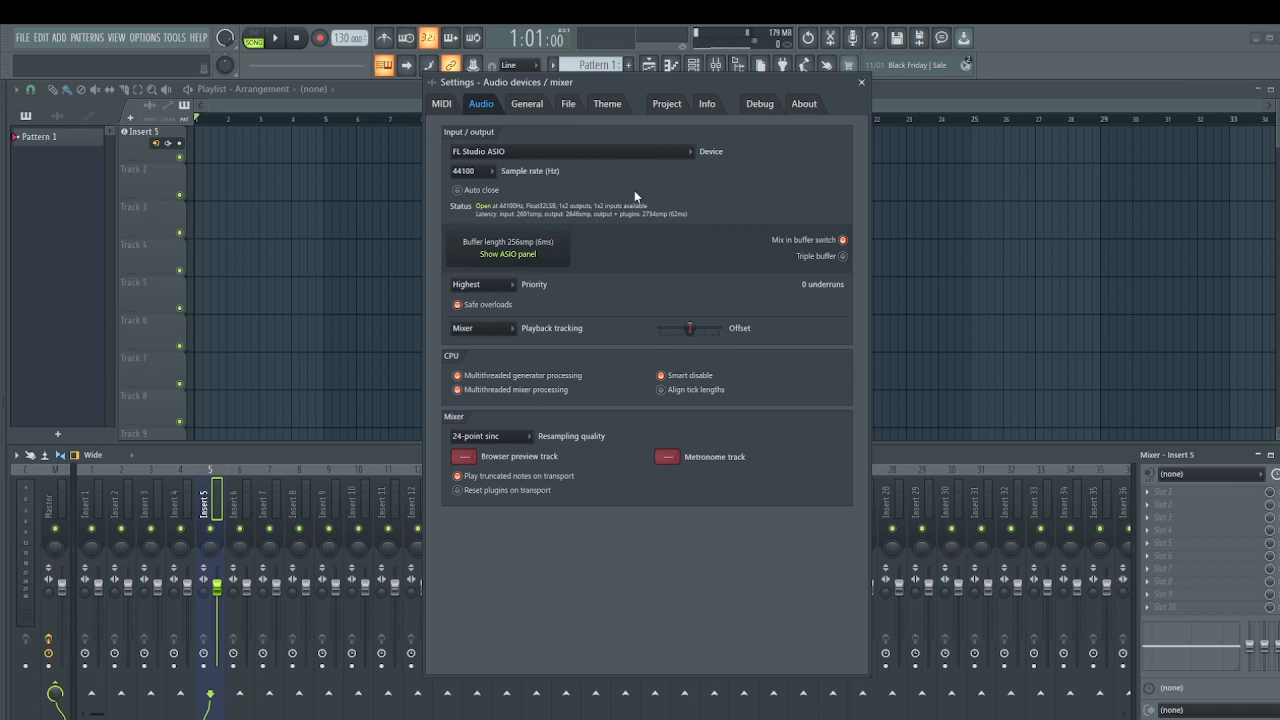
pyautogui.moveTo(572, 160)
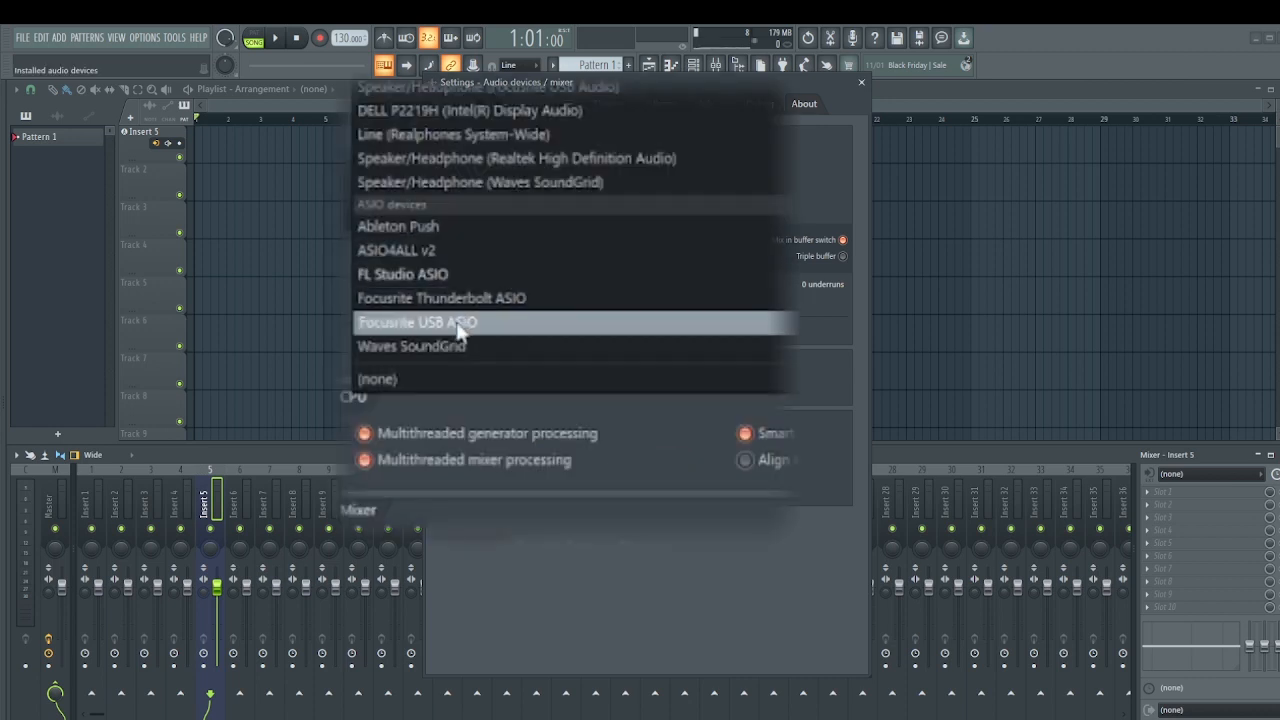
pyautogui.click(416, 322)
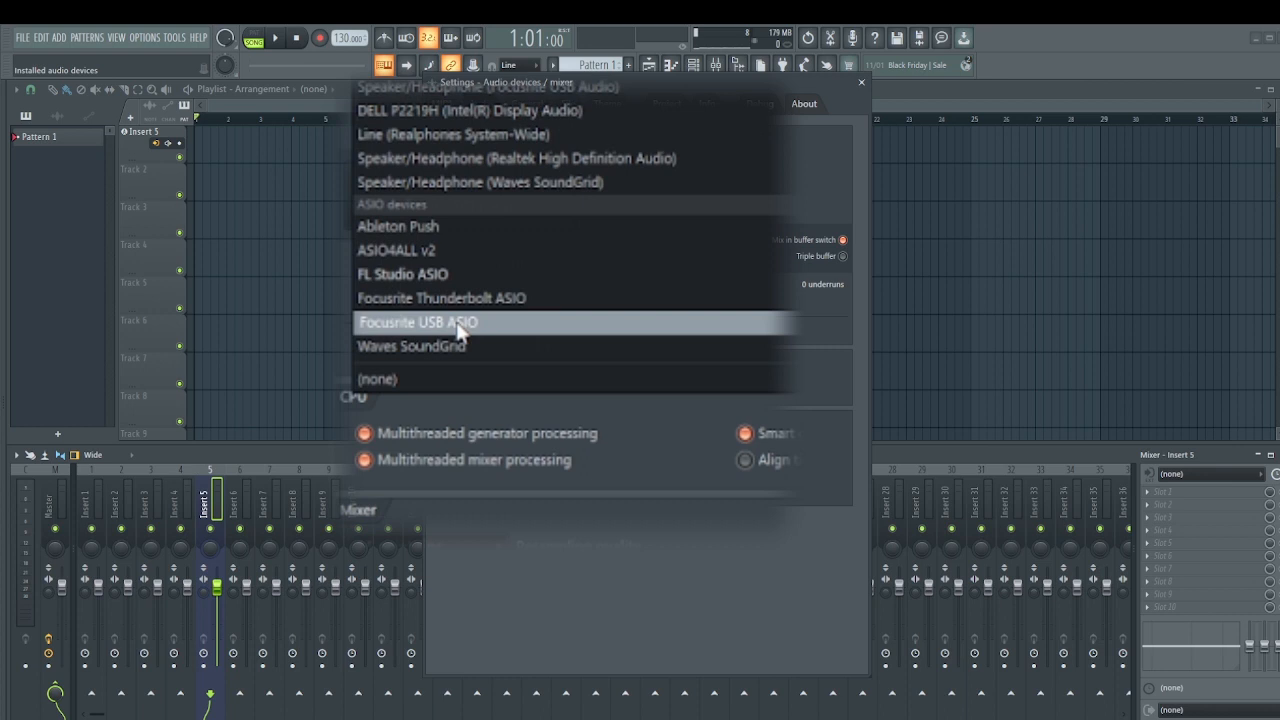
pyautogui.moveTo(476, 332)
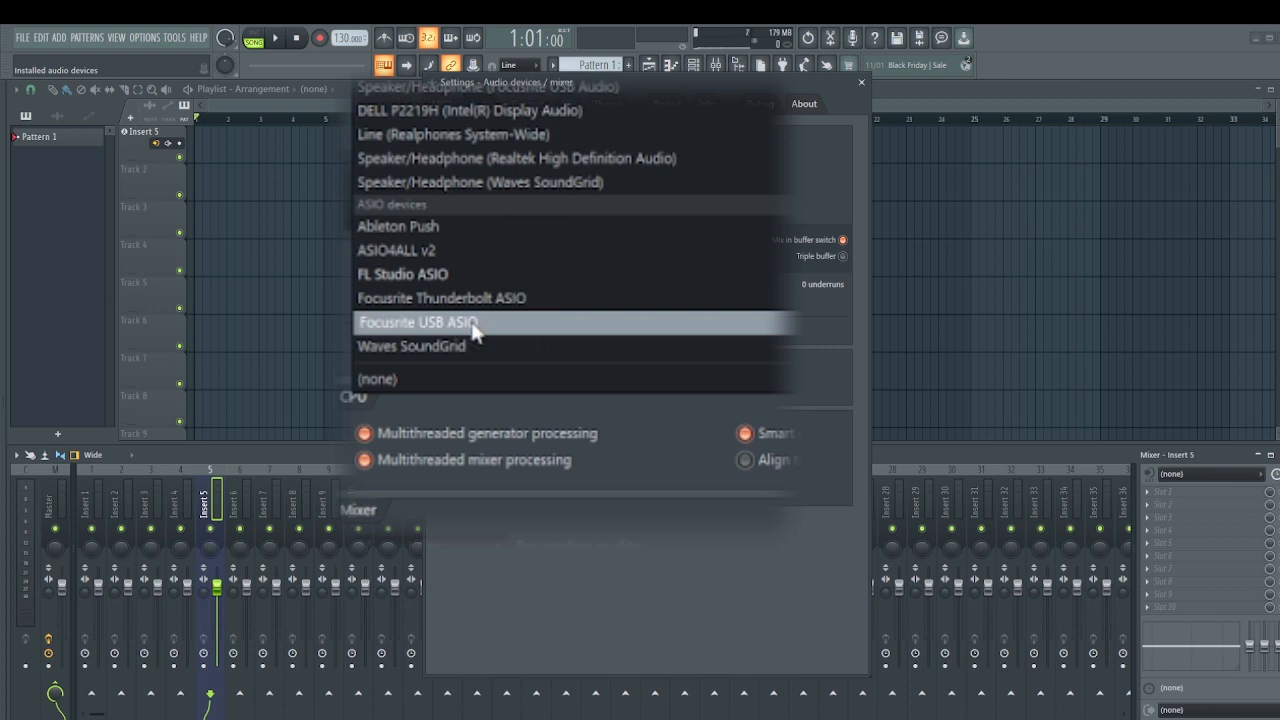
pyautogui.moveTo(478, 338)
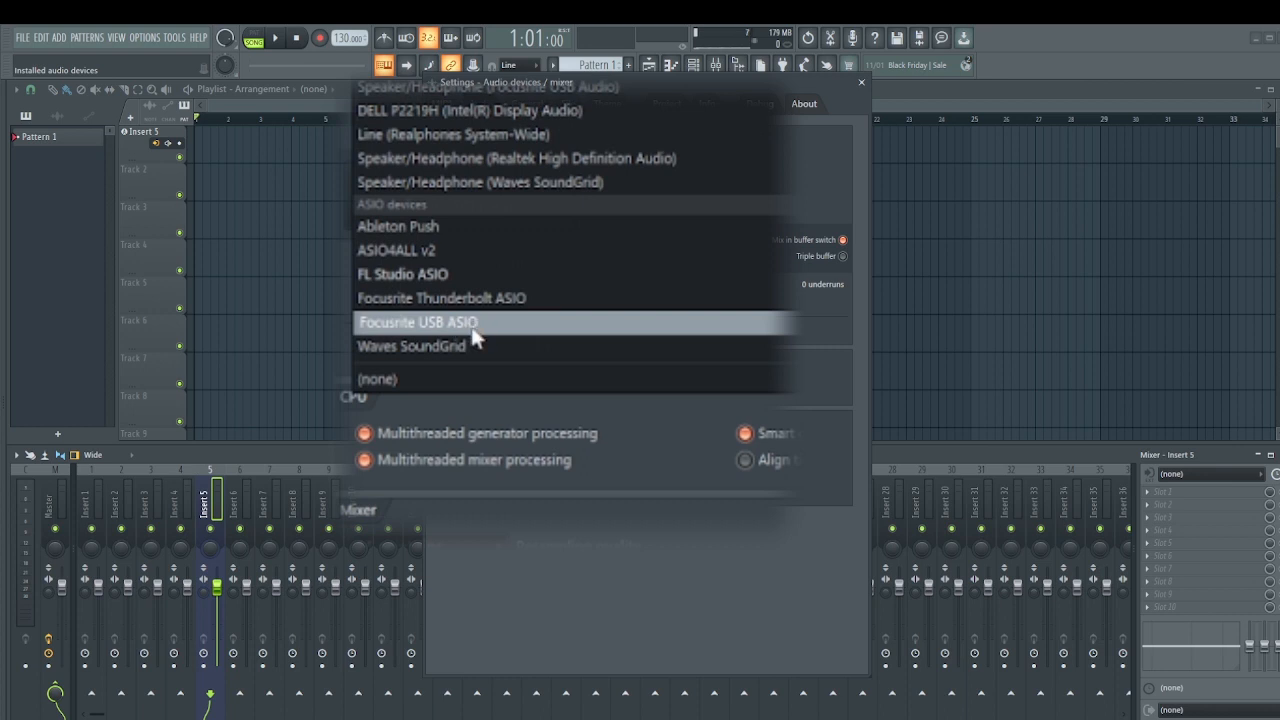
pyautogui.click(418, 322)
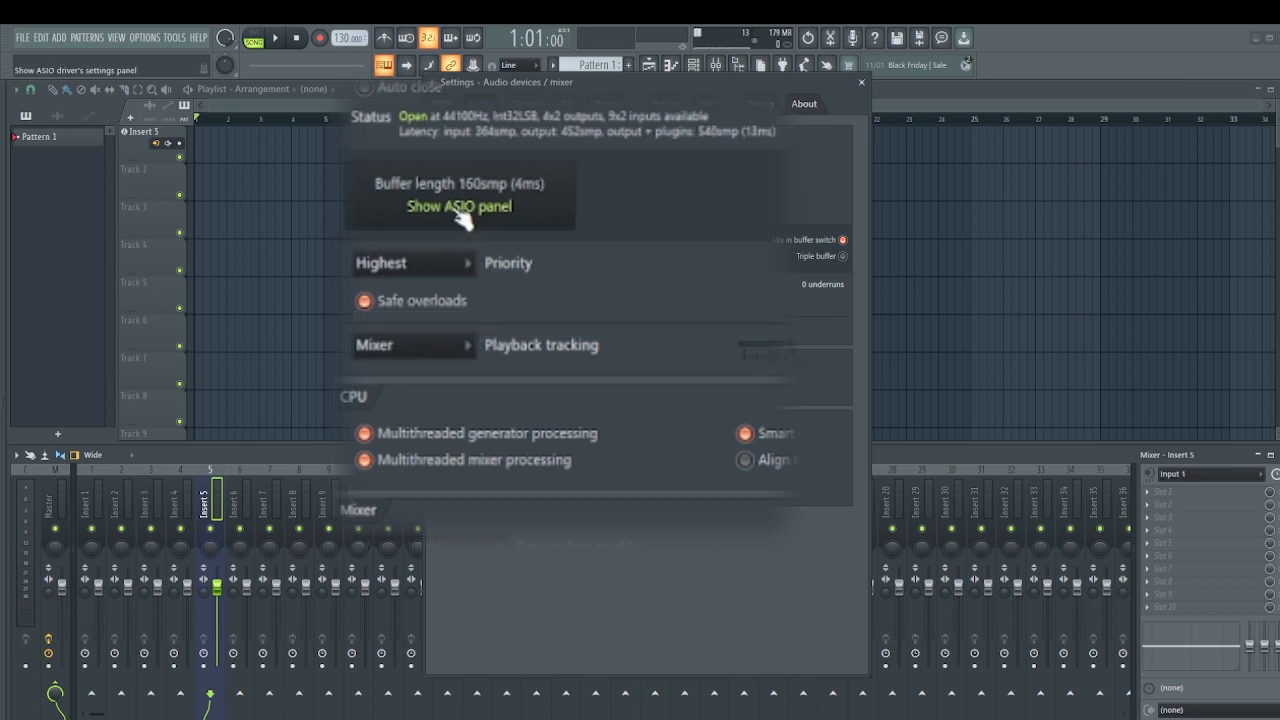
# Set the Scarlett driver buffer size to 128 samples and close its settings window
pyautogui.click(460, 206)
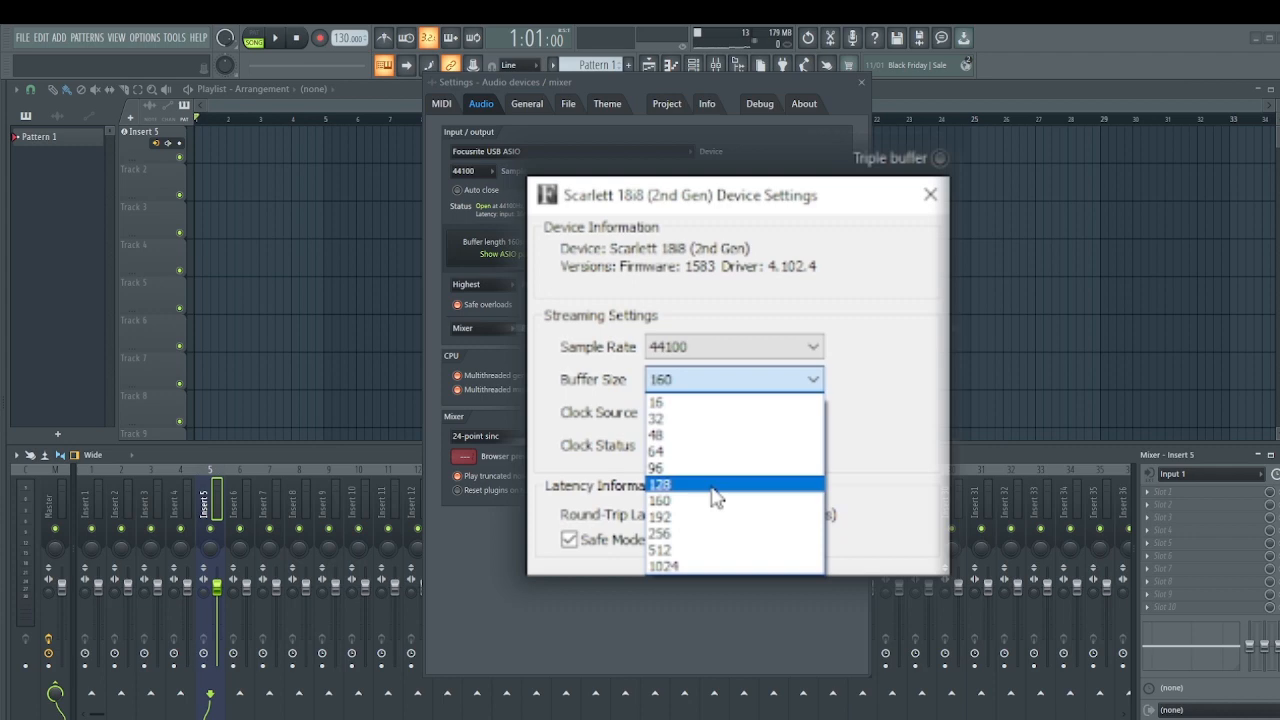
pyautogui.click(660, 484)
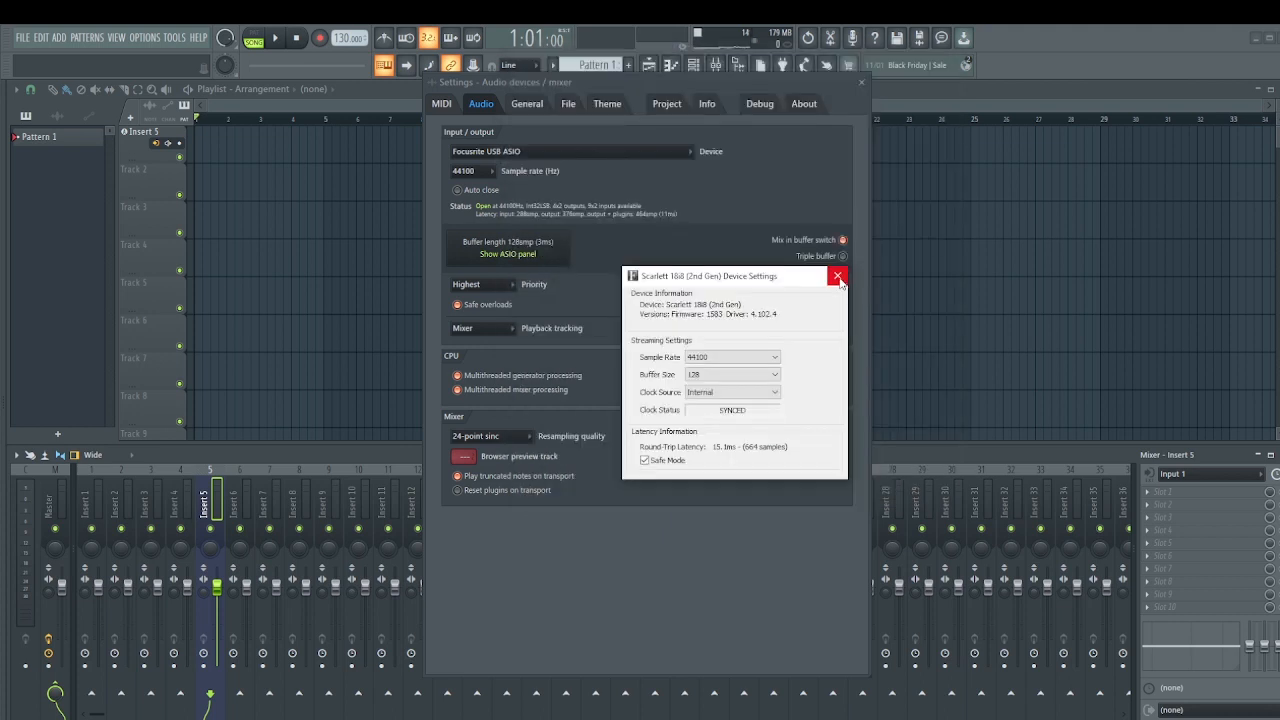
pyautogui.click(838, 276)
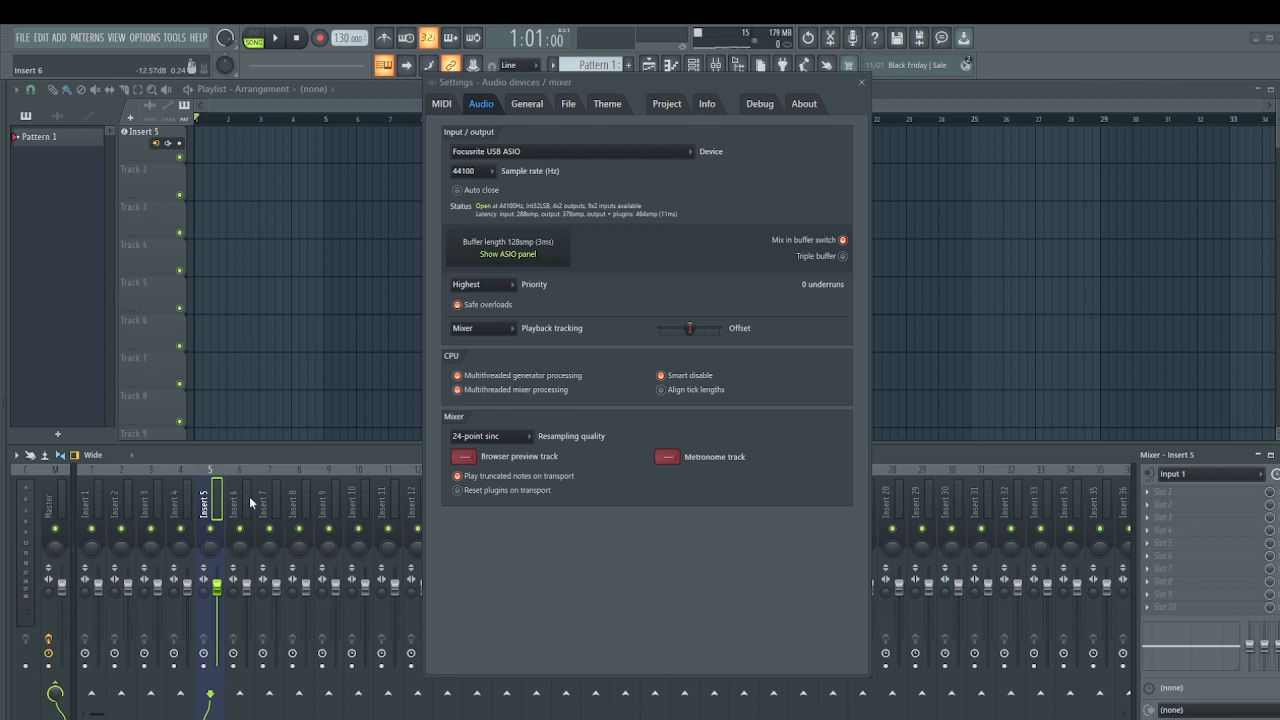
pyautogui.moveTo(474, 316)
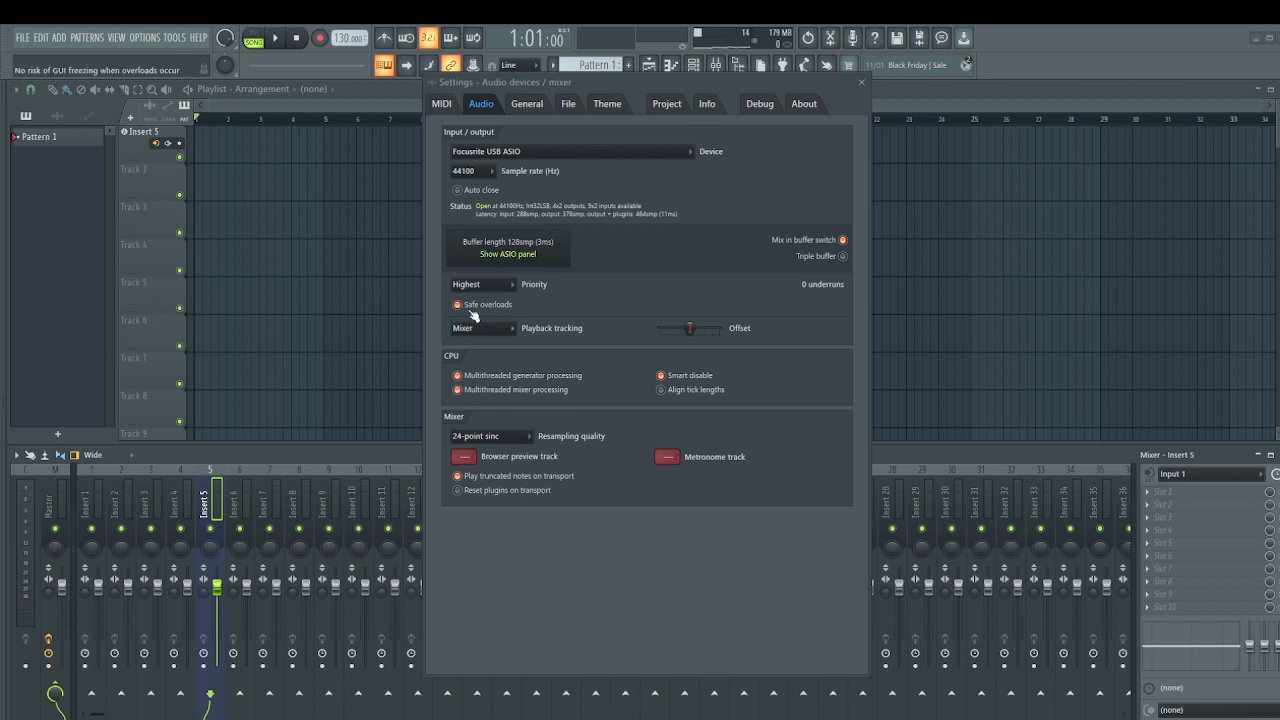
pyautogui.moveTo(516, 256)
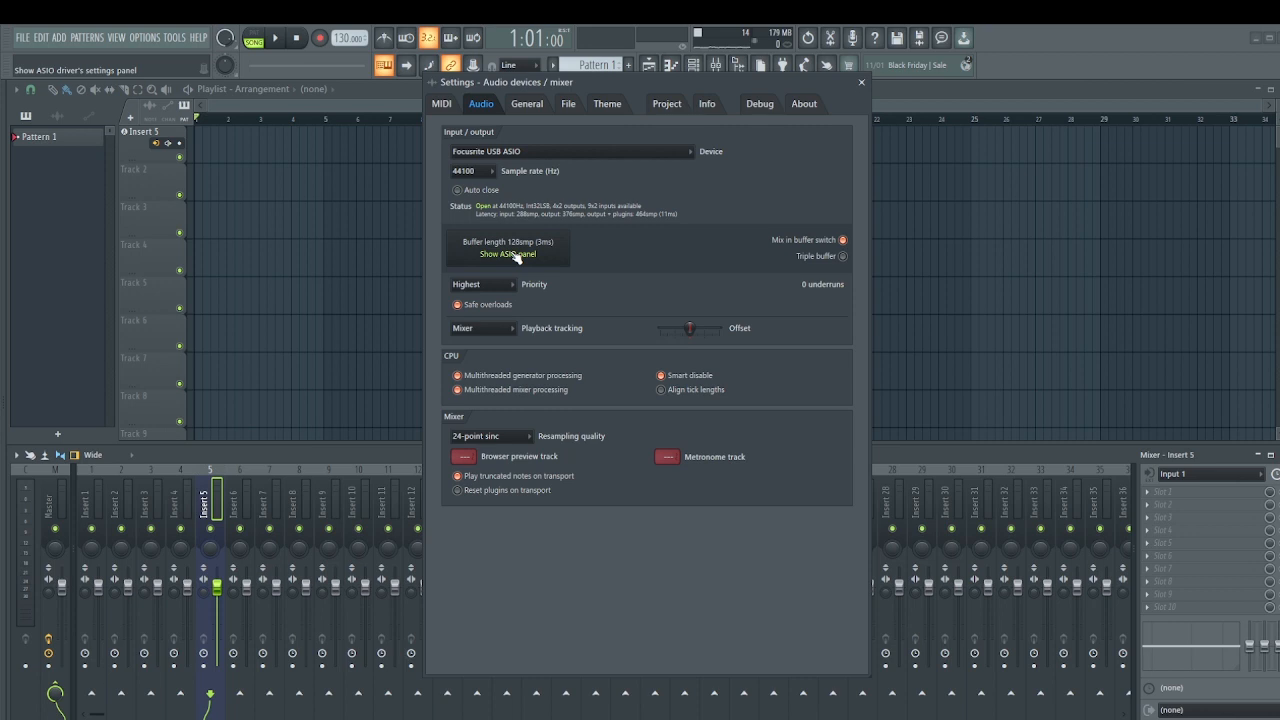
pyautogui.moveTo(700, 300)
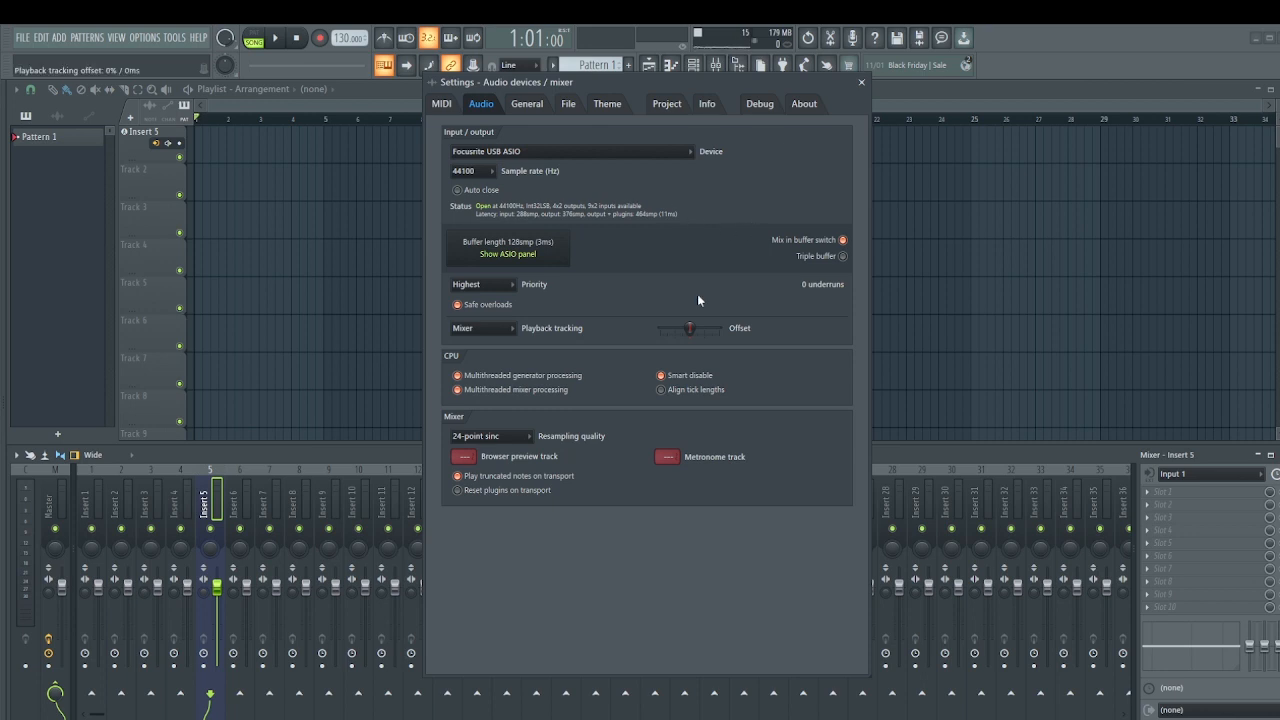
pyautogui.moveTo(664, 242)
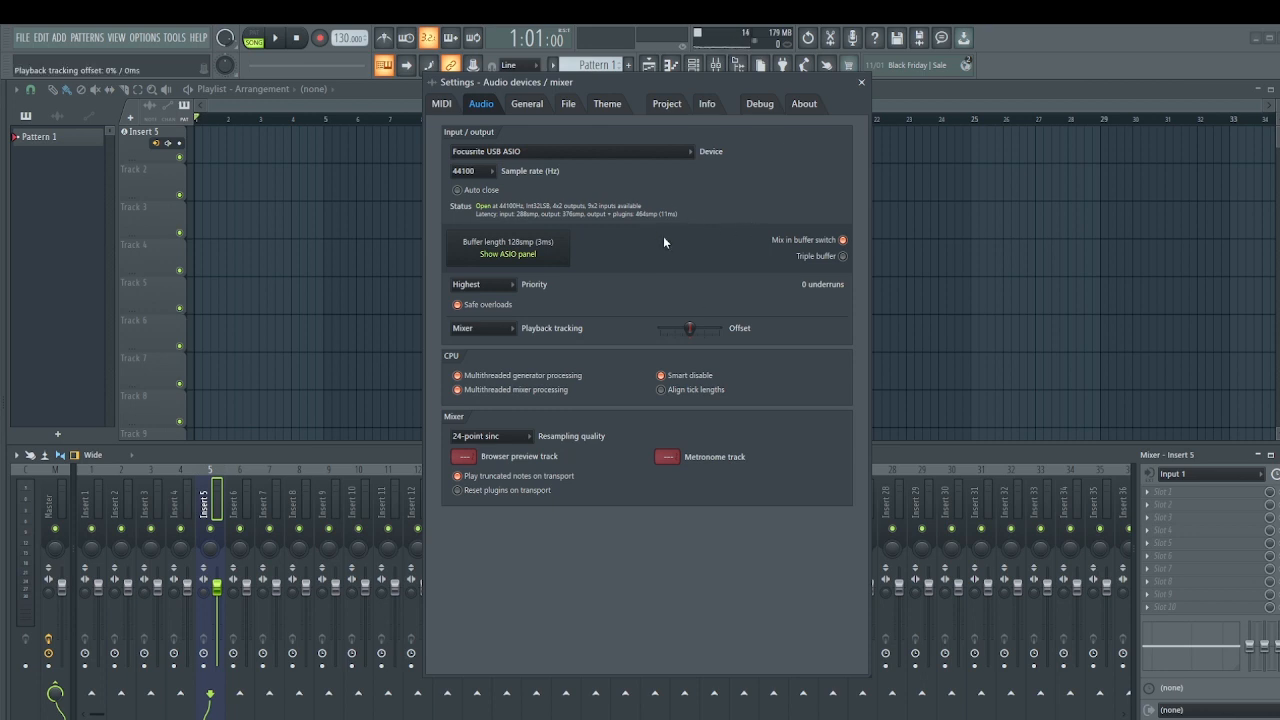
pyautogui.moveTo(678, 224)
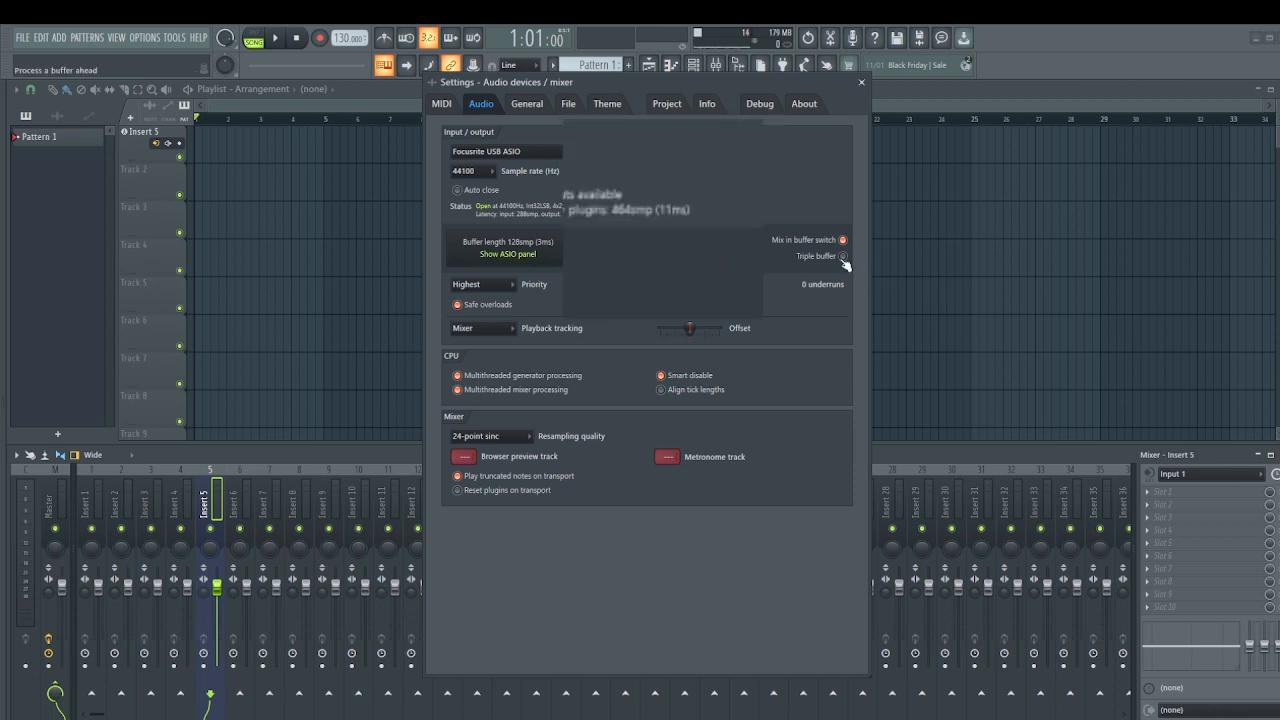
# Toggle the Triple buffer option, then close the audio Settings window
pyautogui.click(844, 256)
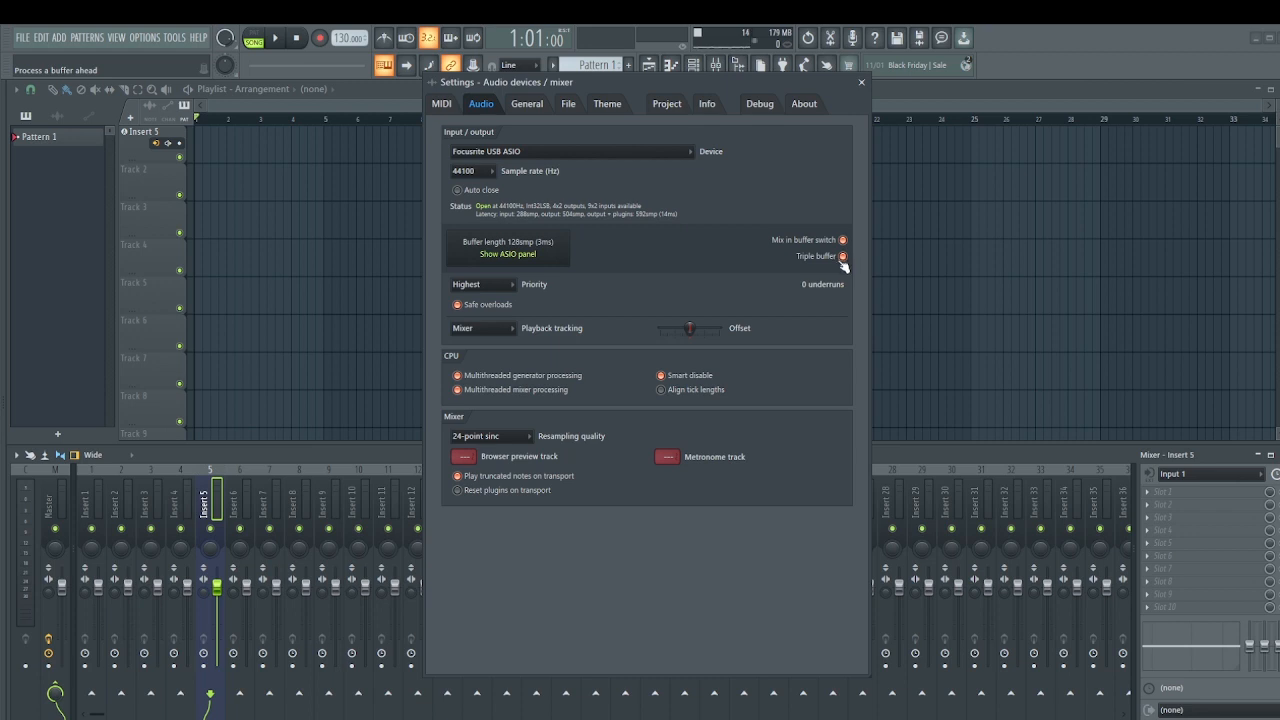
pyautogui.click(844, 256)
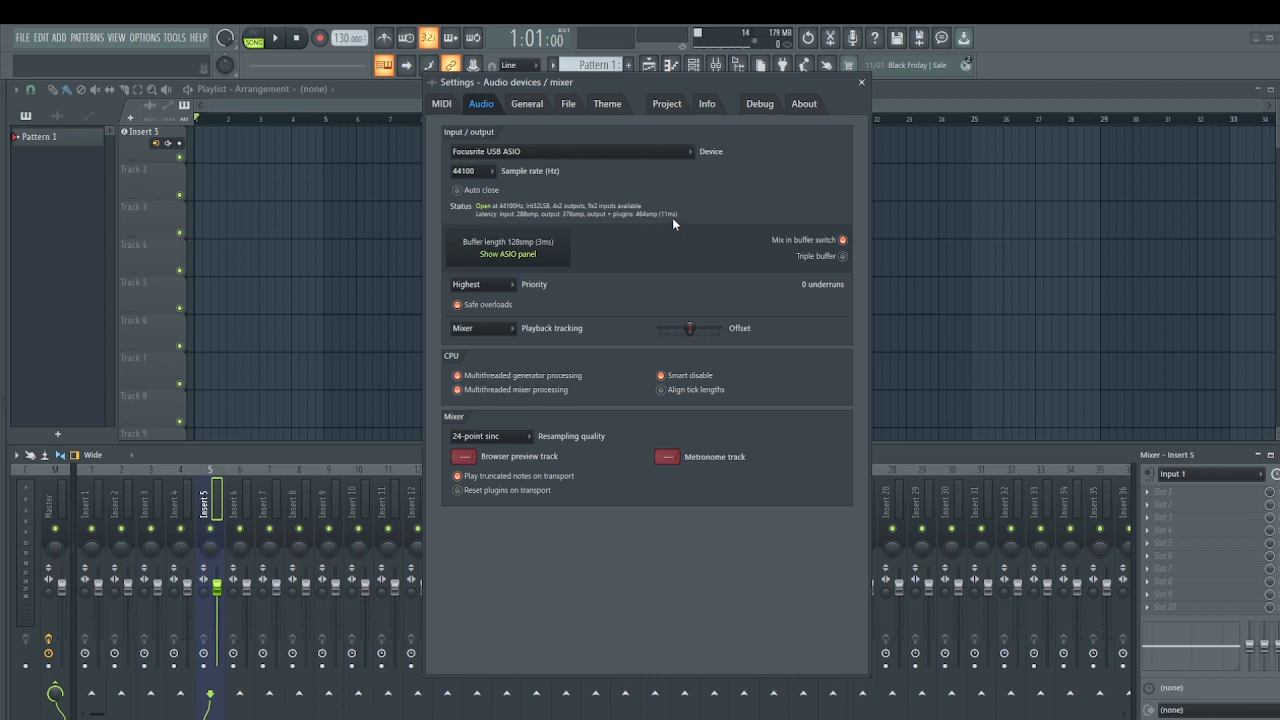
pyautogui.click(860, 82)
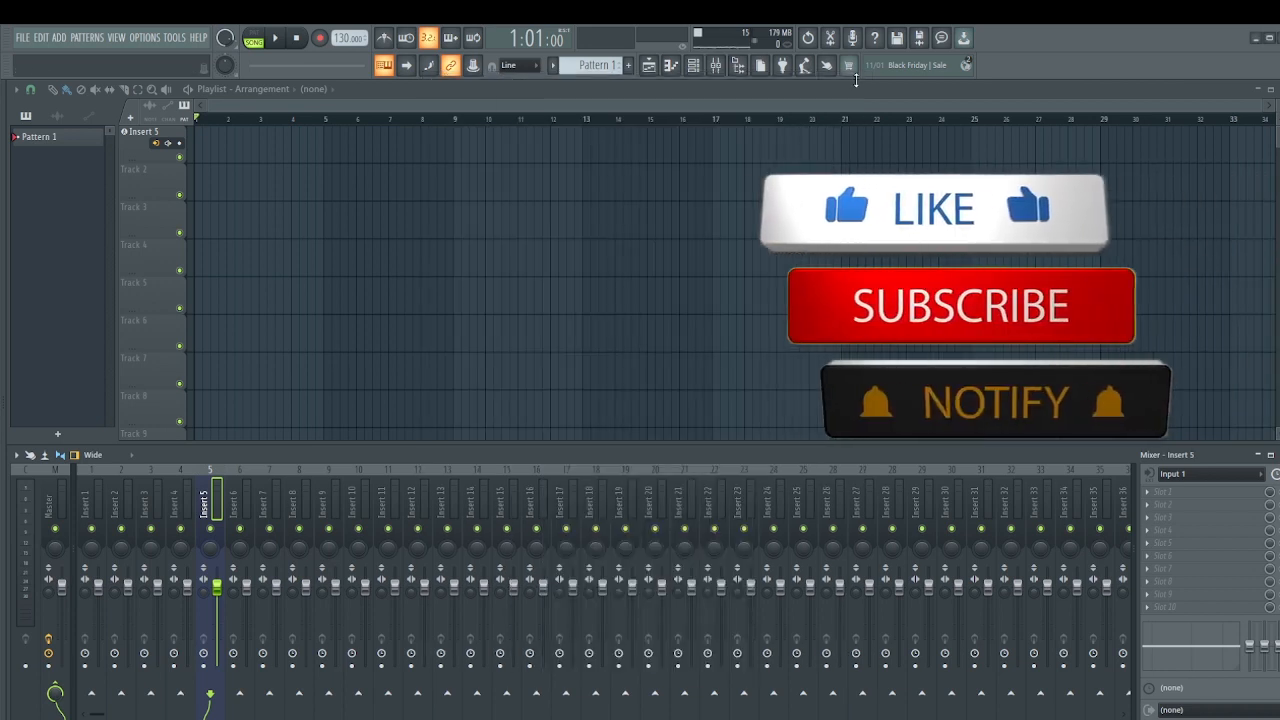